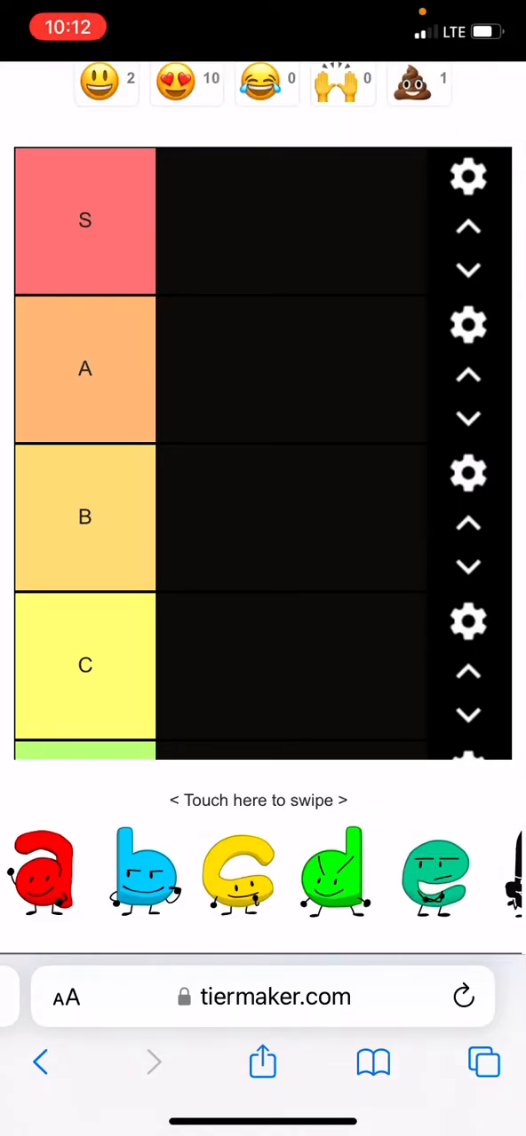
- Rank a–g: b, f, c in S, a and d in A, e and g in B
{"action": "scroll", "scroll_direction": "down", "scroll_amount": 3}
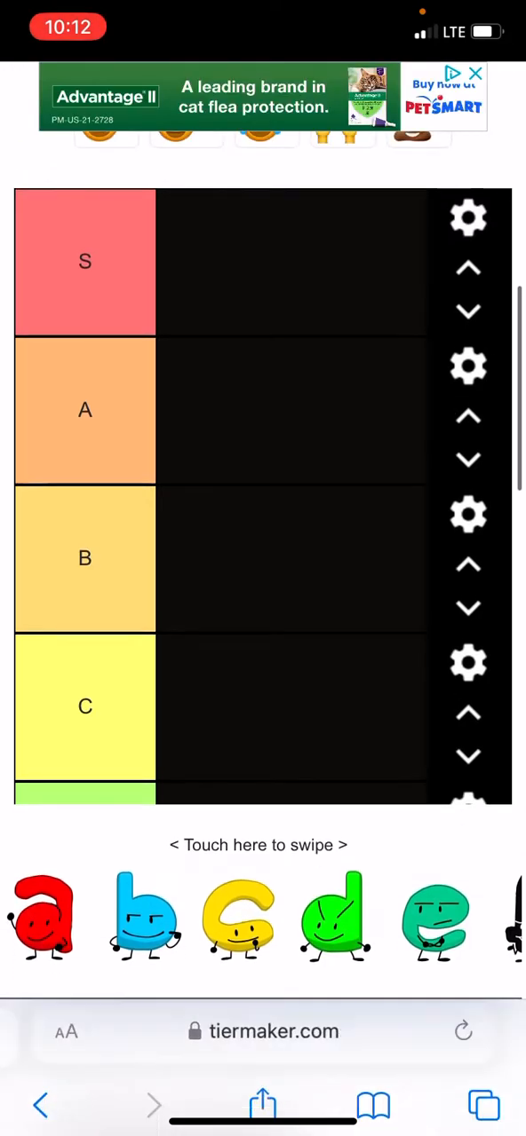
{"action": "scroll", "scroll_direction": "down", "scroll_amount": 3}
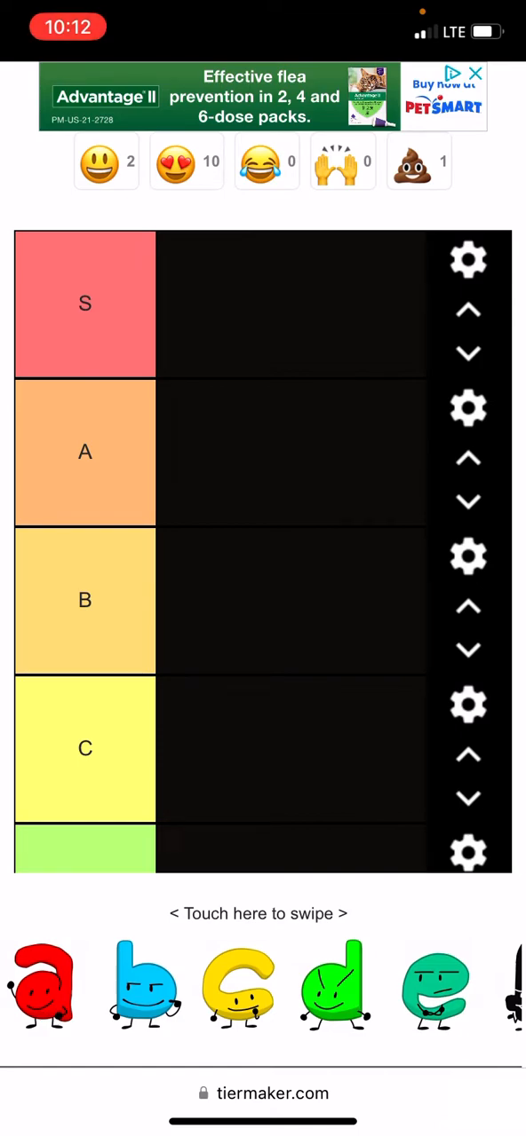
{"action": "left_click_drag", "start_coordinate": [39, 984], "coordinate": [187, 337]}
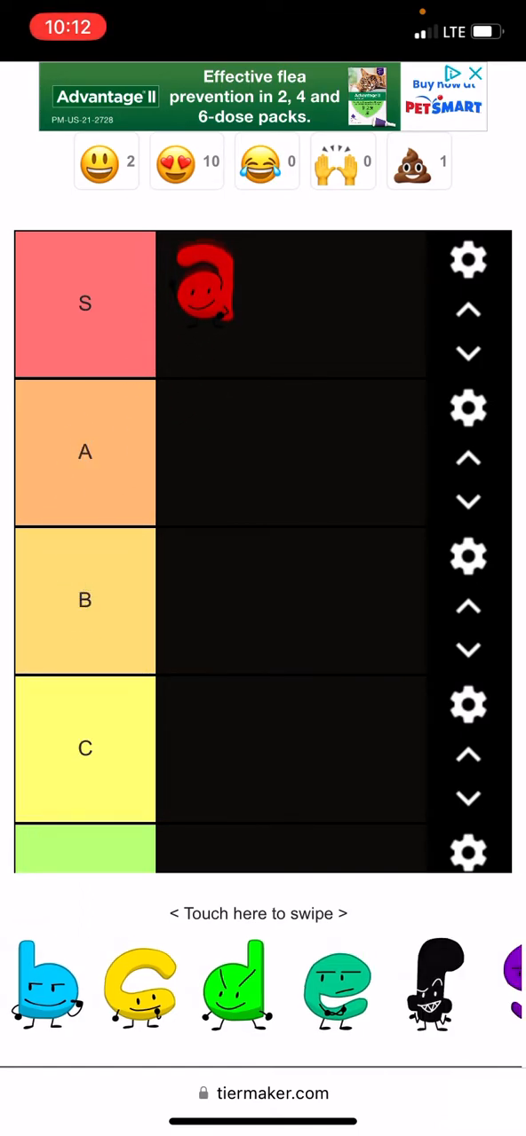
{"action": "left_click_drag", "start_coordinate": [204, 284], "coordinate": [204, 452]}
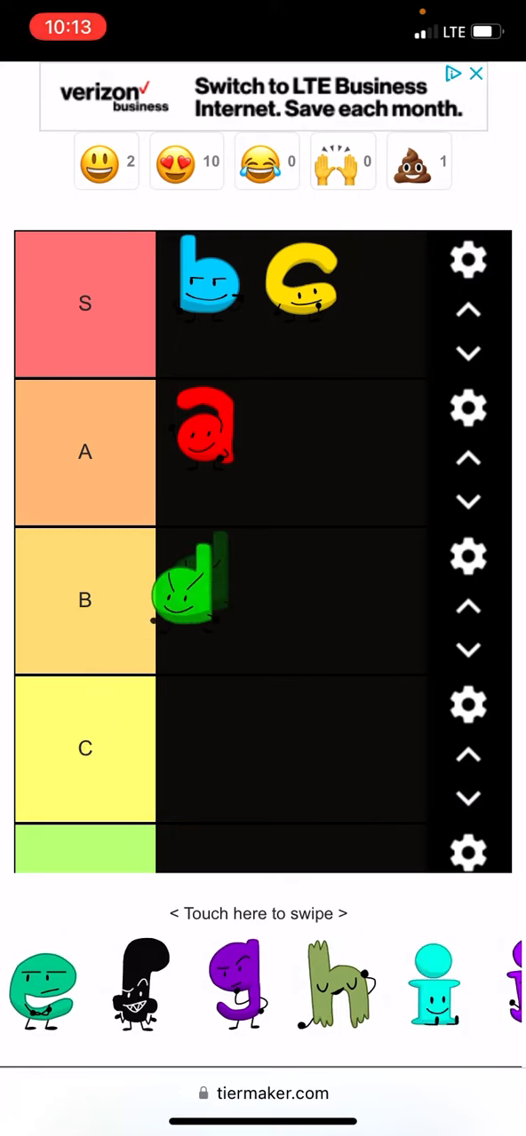
{"action": "left_click_drag", "start_coordinate": [191, 600], "coordinate": [288, 453]}
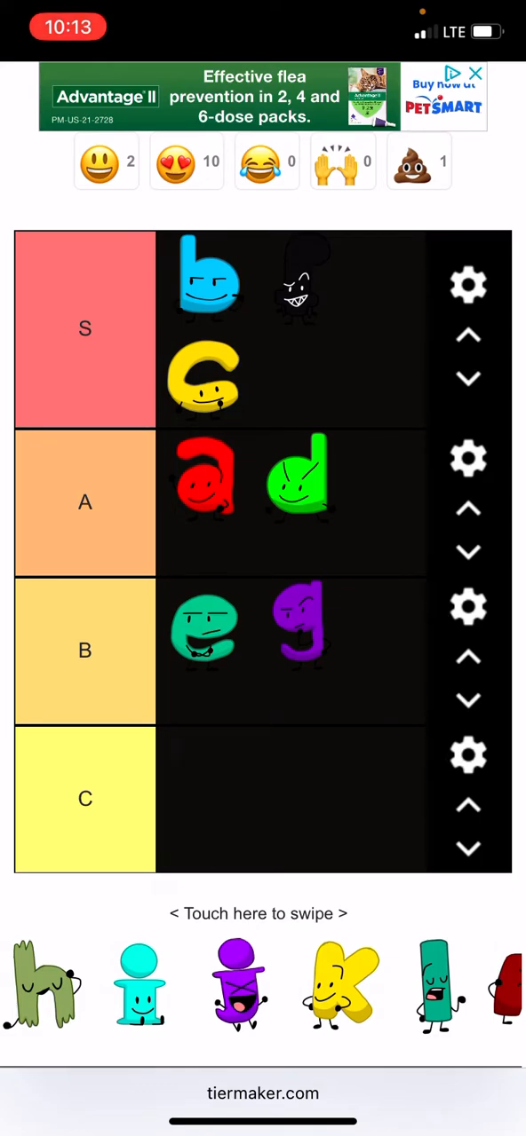
- Place h in C, i, j and k in A, and l in B
{"action": "left_click_drag", "start_coordinate": [42, 984], "coordinate": [204, 745]}
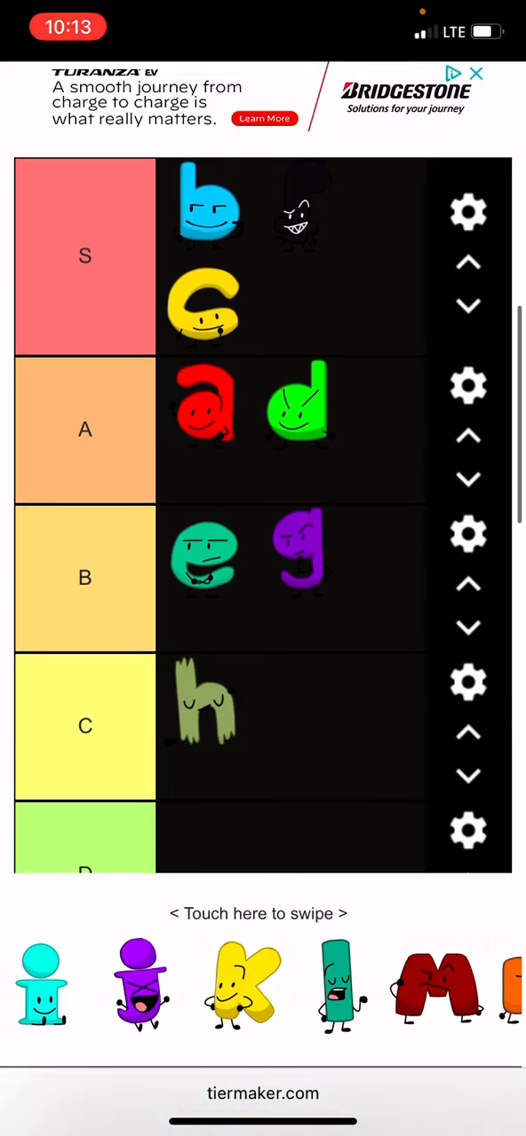
{"action": "scroll", "scroll_direction": "down", "scroll_amount": 3}
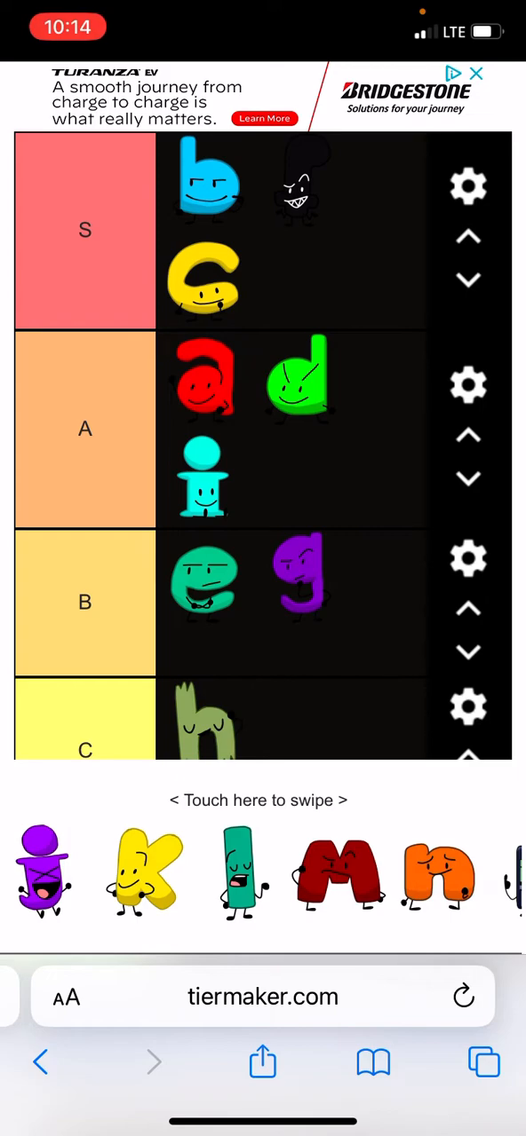
{"action": "left_click_drag", "start_coordinate": [42, 870], "coordinate": [107, 301]}
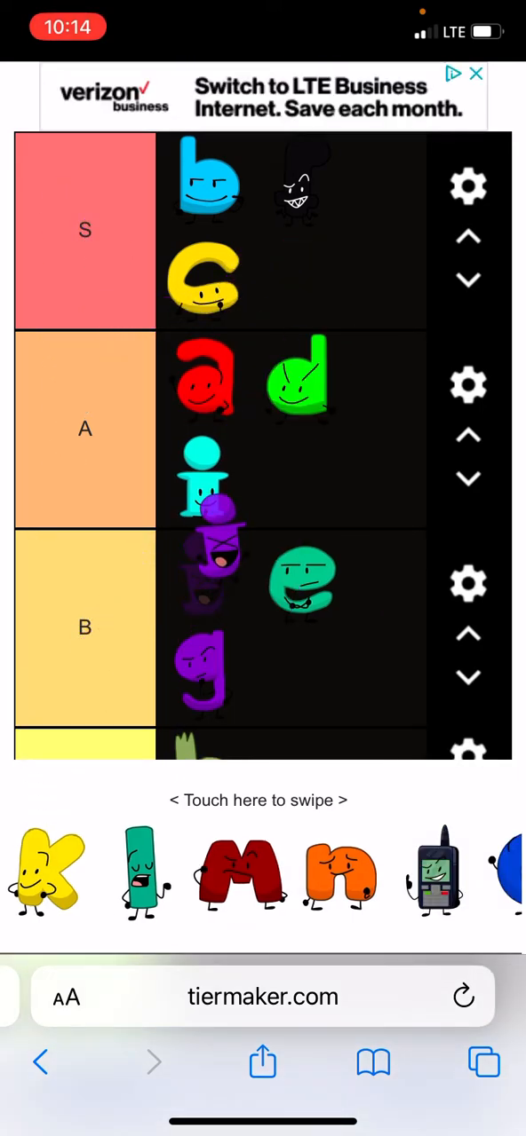
{"action": "scroll", "scroll_direction": "down", "scroll_amount": 3}
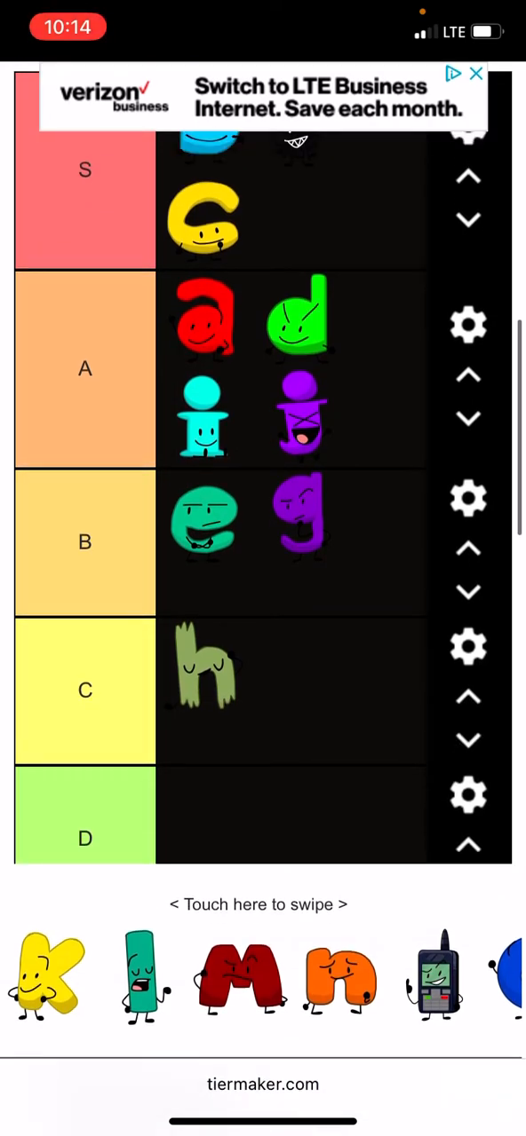
{"action": "scroll", "scroll_direction": "down", "scroll_amount": 3}
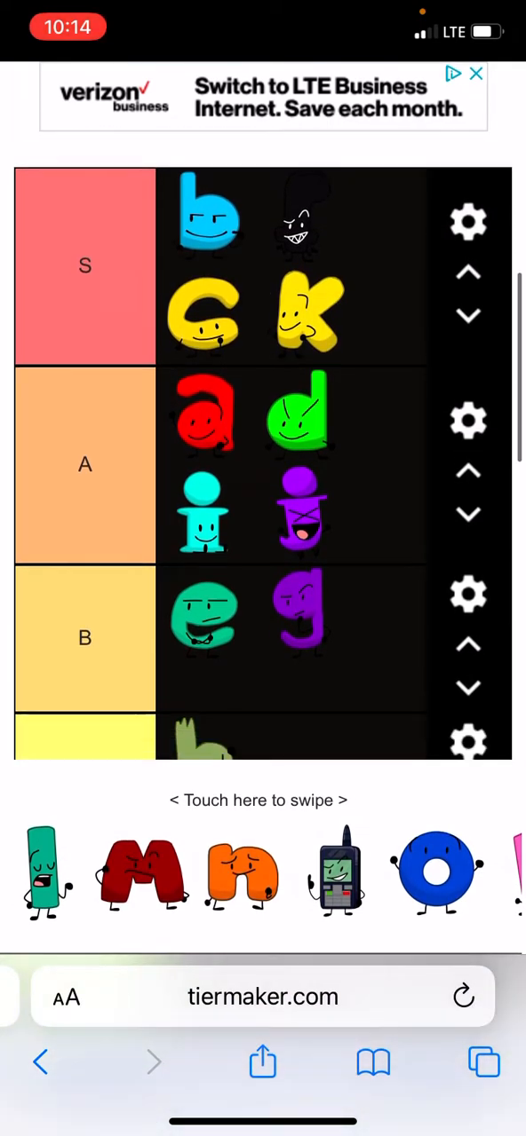
{"action": "scroll", "scroll_direction": "down", "scroll_amount": 3}
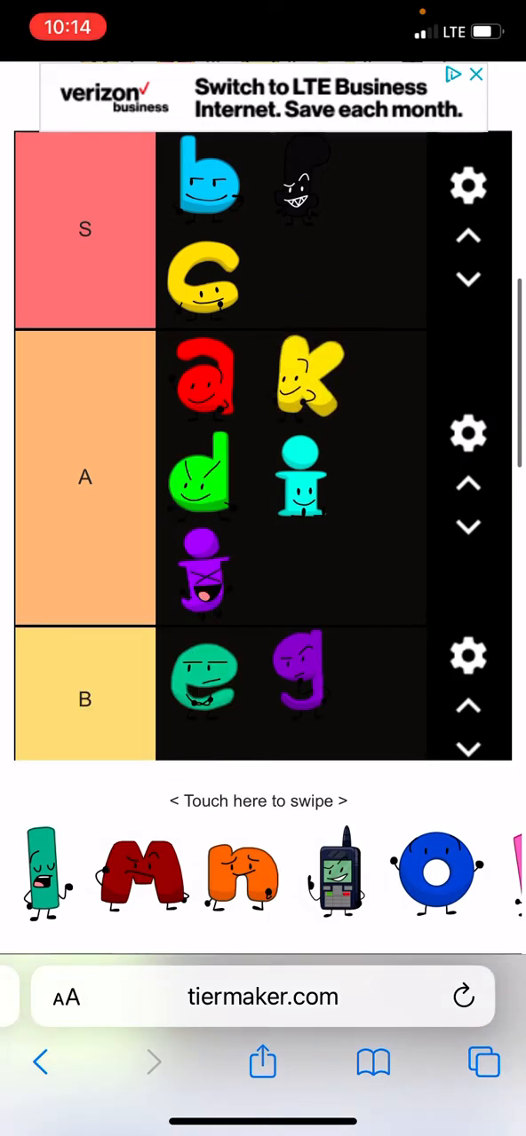
{"action": "scroll", "scroll_direction": "down", "scroll_amount": 3}
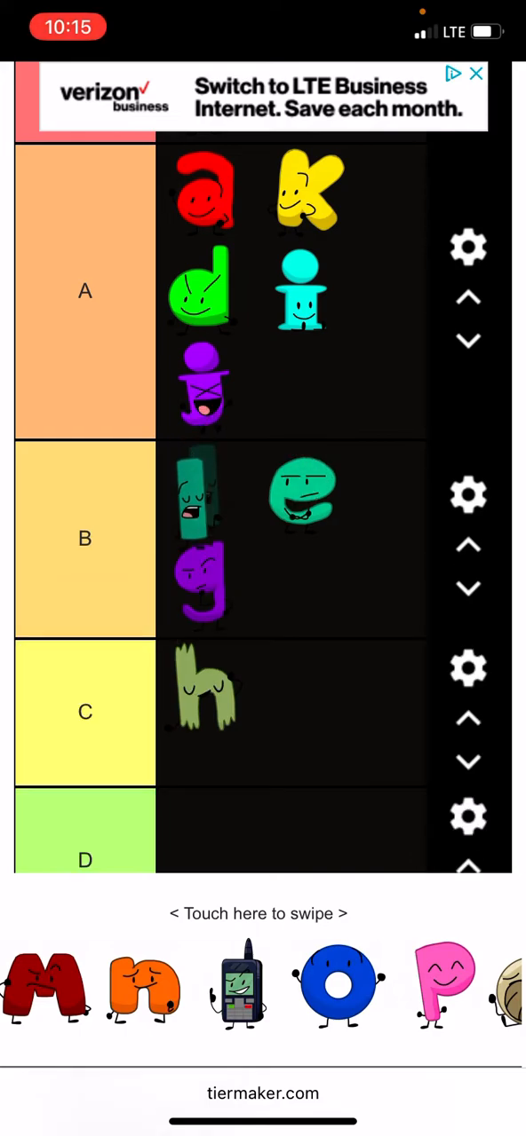
- Move l down to D, add n to S and m to A
{"action": "scroll", "scroll_direction": "down", "scroll_amount": 3}
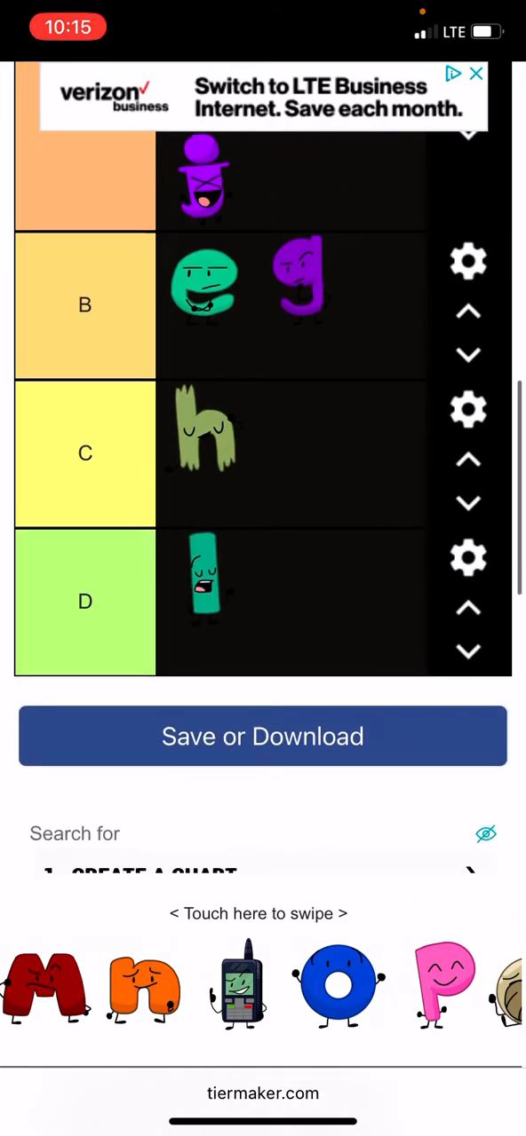
{"action": "scroll", "scroll_direction": "down", "scroll_amount": 3}
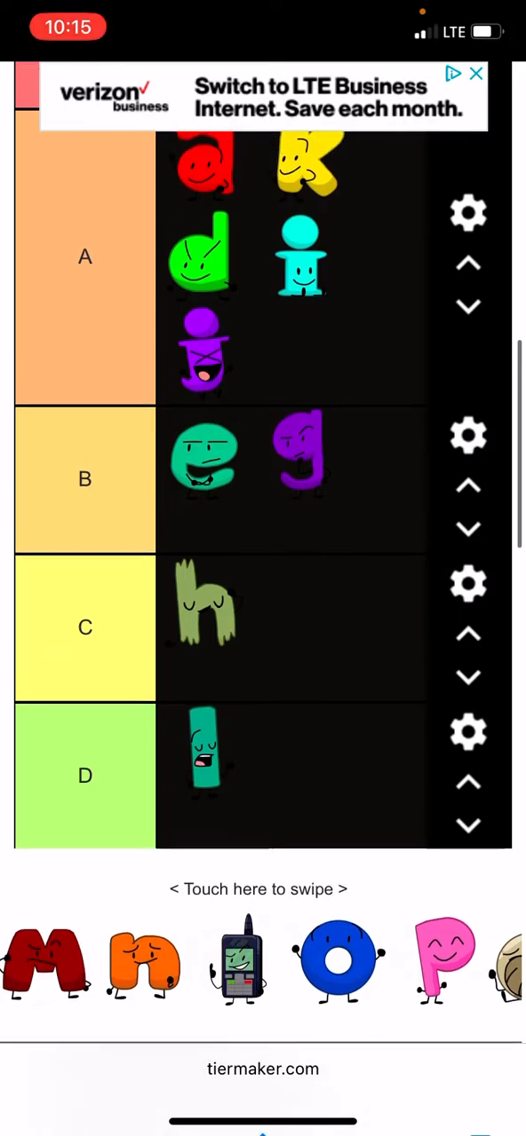
{"action": "scroll", "scroll_direction": "down", "scroll_amount": 3}
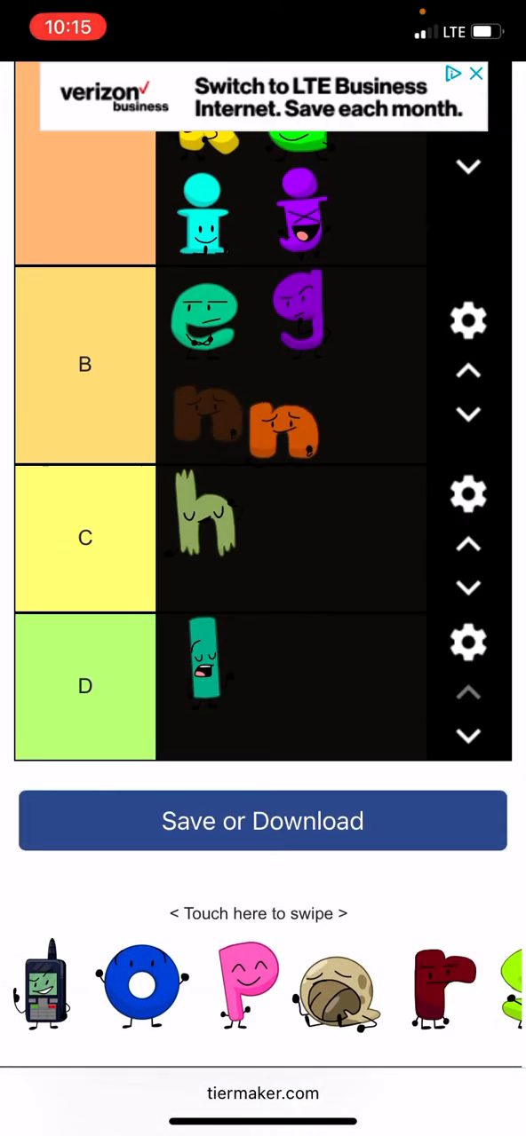
{"action": "scroll", "scroll_direction": "down", "scroll_amount": 3}
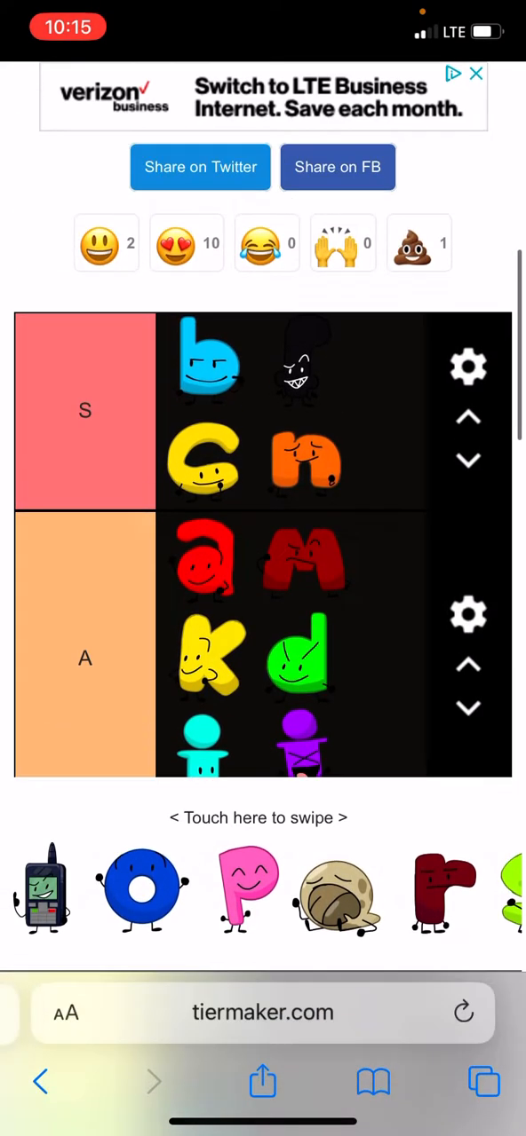
{"action": "scroll", "scroll_direction": "down", "scroll_amount": 3}
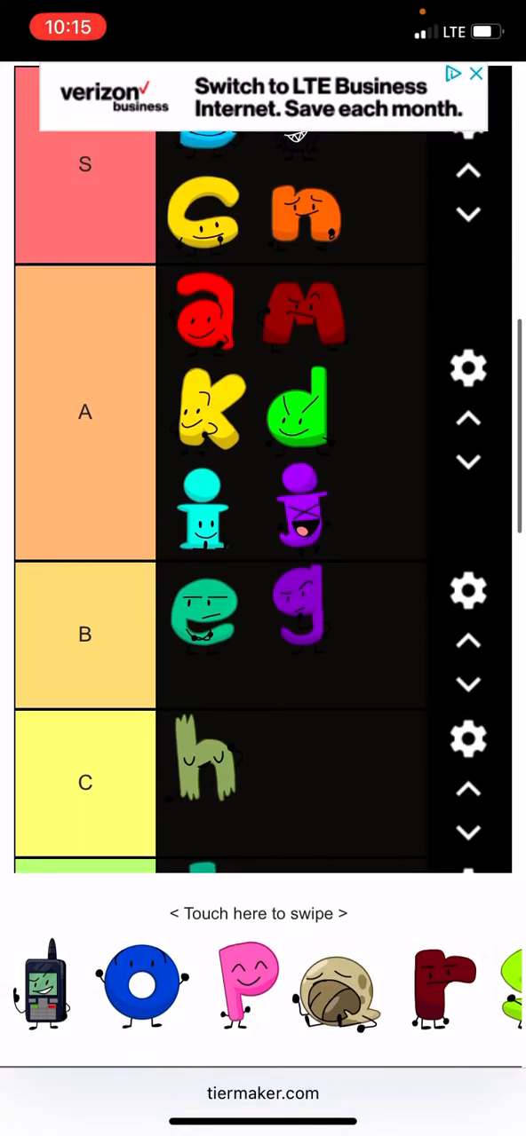
{"action": "scroll", "scroll_direction": "down", "scroll_amount": 3}
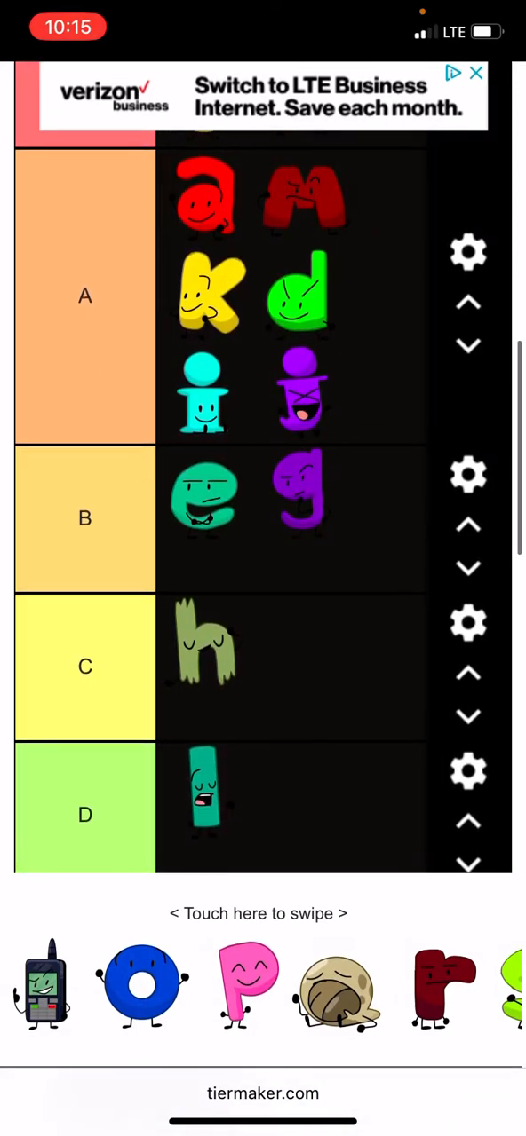
- Rank the handheld-device character and place p in the C tier
{"action": "left_click_drag", "start_coordinate": [43, 985], "coordinate": [85, 550]}
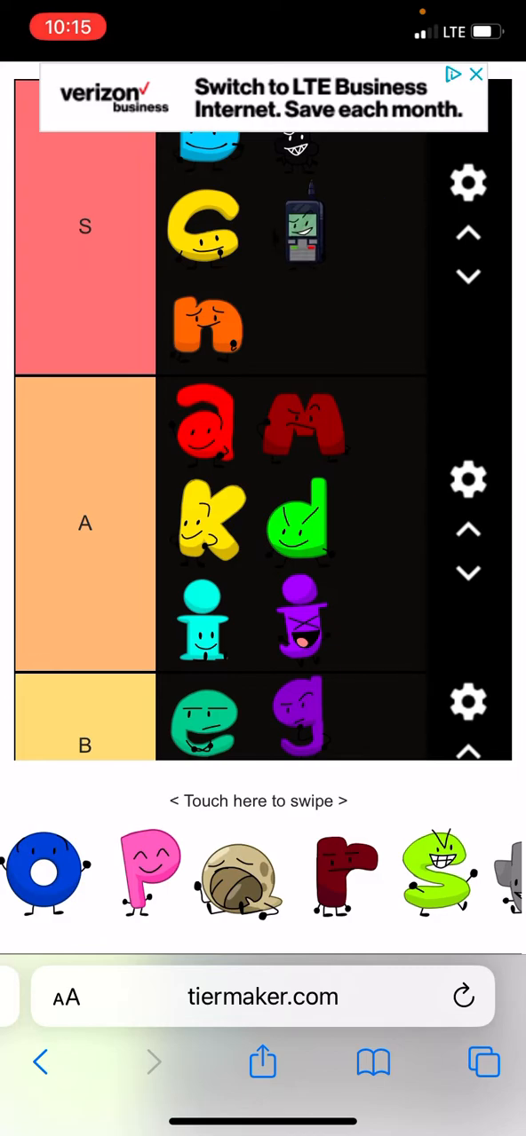
{"action": "scroll", "scroll_direction": "down", "scroll_amount": 3}
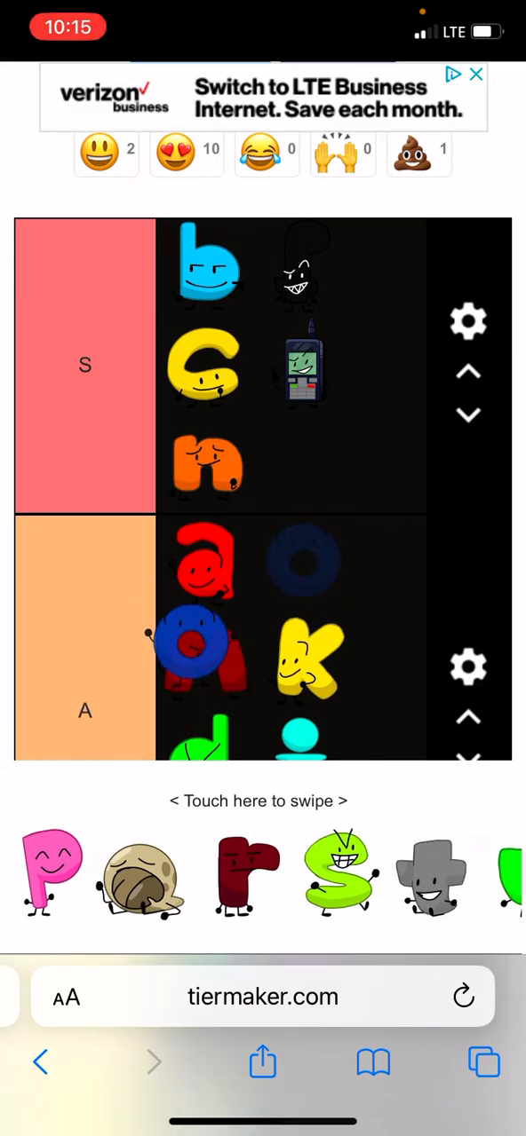
{"action": "scroll", "scroll_direction": "down", "scroll_amount": 3}
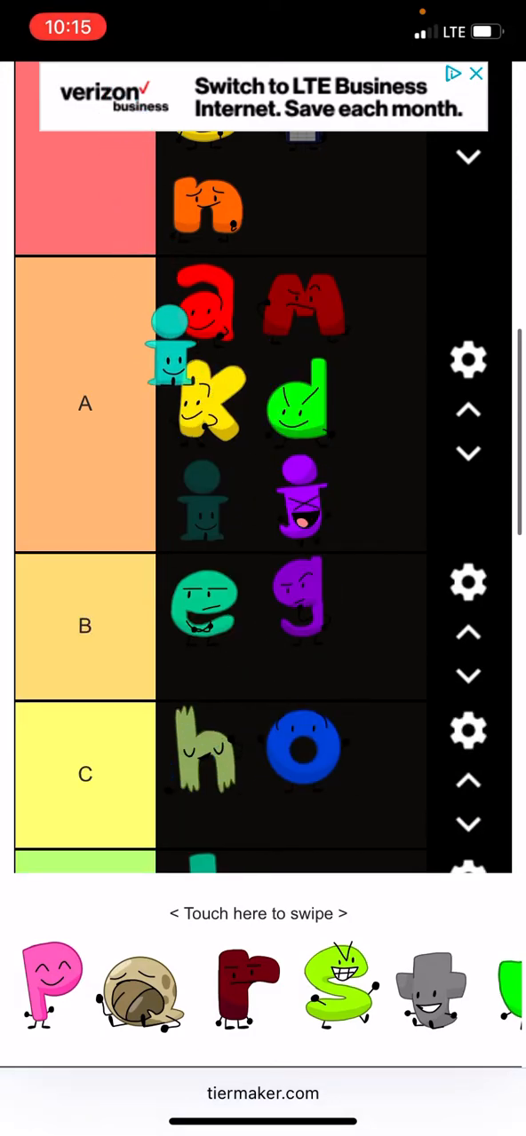
{"action": "scroll", "scroll_direction": "down", "scroll_amount": 3}
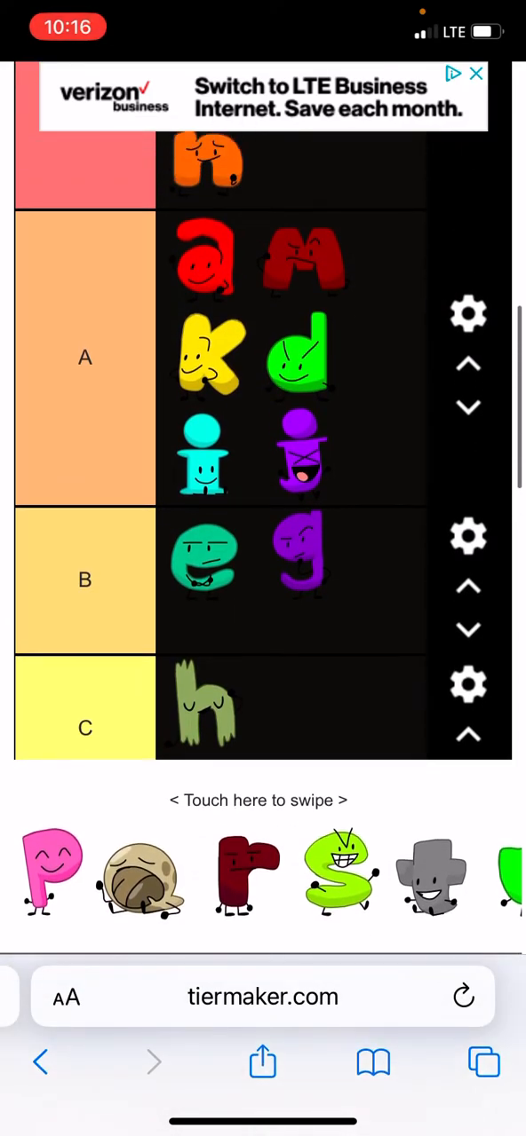
{"action": "left_click_drag", "start_coordinate": [49, 873], "coordinate": [209, 701]}
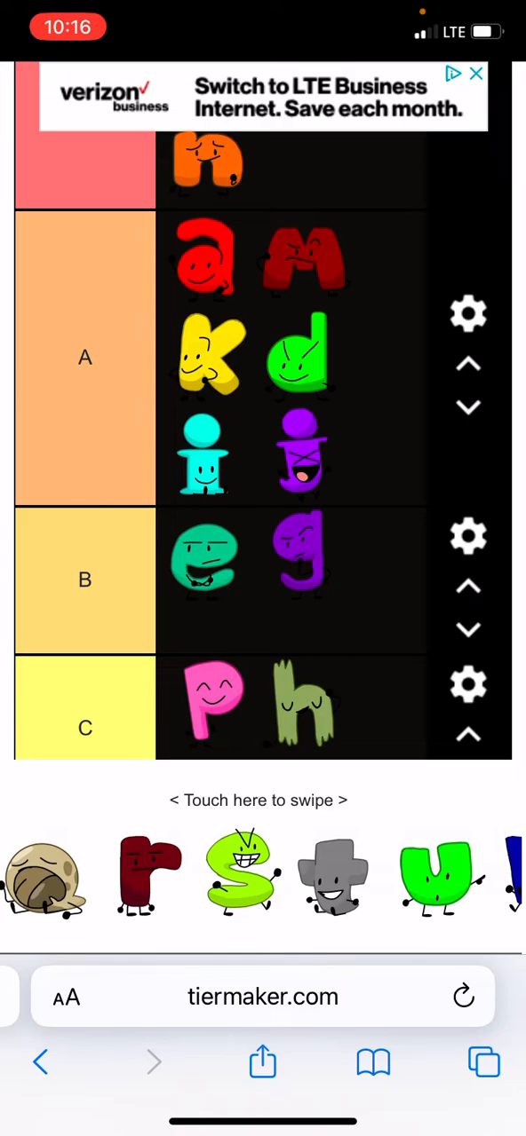
{"action": "scroll", "scroll_direction": "down", "scroll_amount": 3}
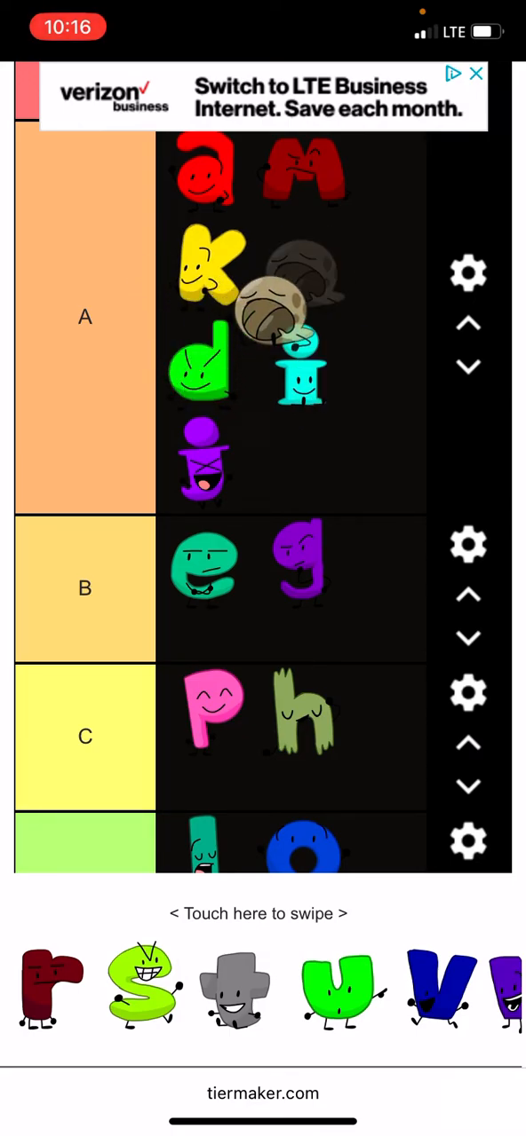
{"action": "scroll", "scroll_direction": "down", "scroll_amount": 3}
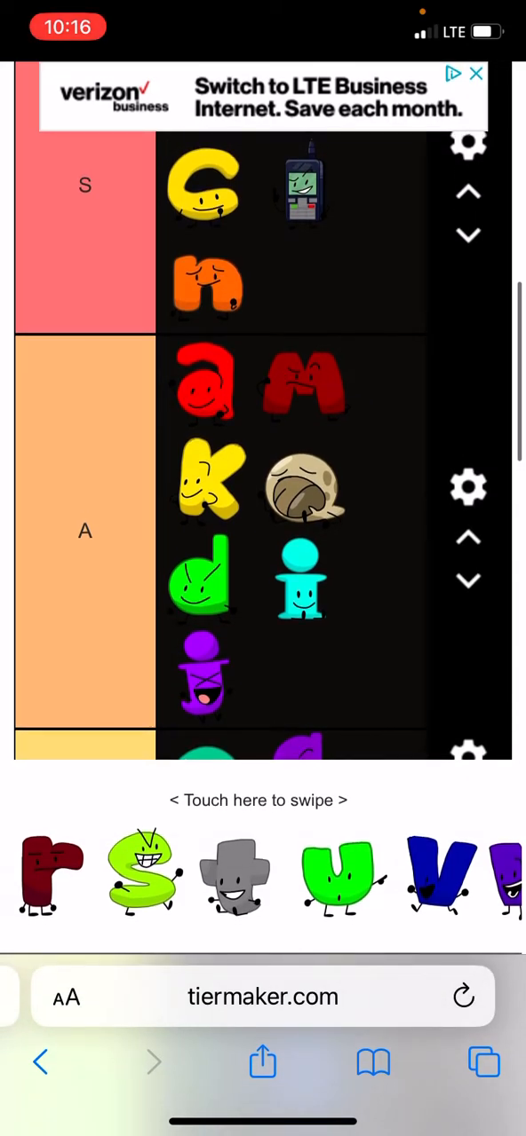
{"action": "scroll", "scroll_direction": "down", "scroll_amount": 3}
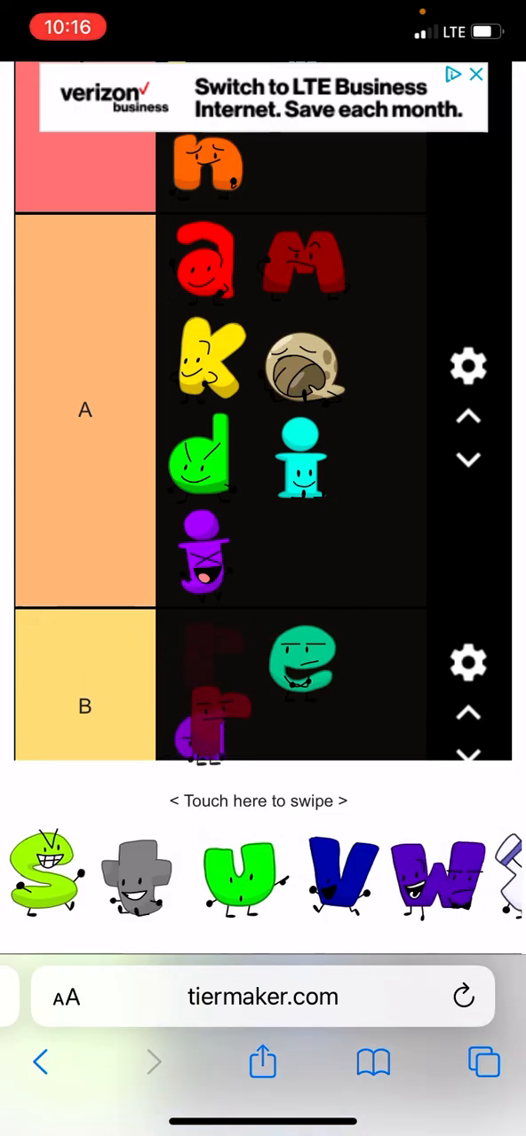
{"action": "scroll", "scroll_direction": "down", "scroll_amount": 3}
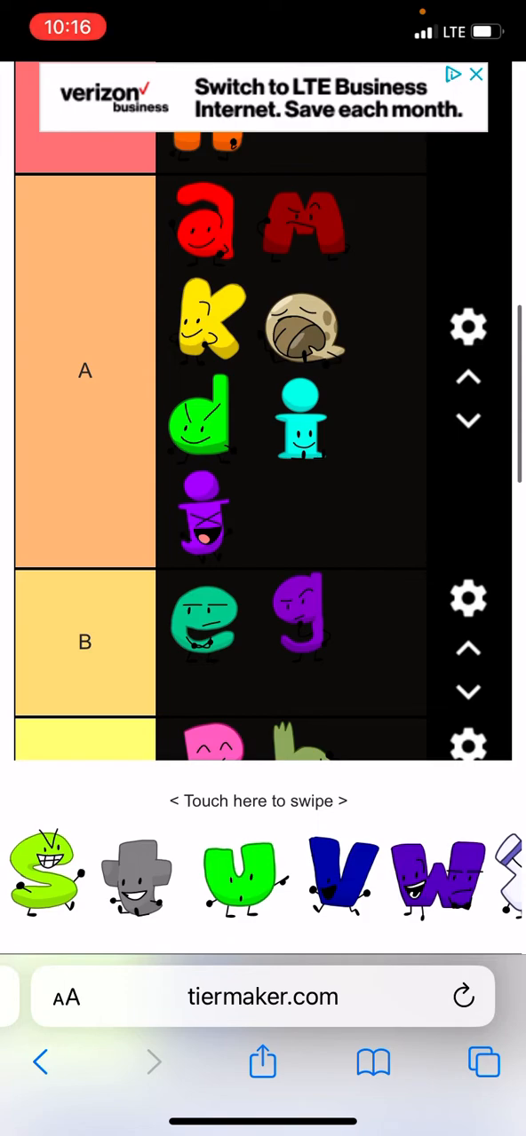
- Rank s in A and t in S, with r, o and u going to D
{"action": "left_click_drag", "start_coordinate": [48, 873], "coordinate": [85, 435]}
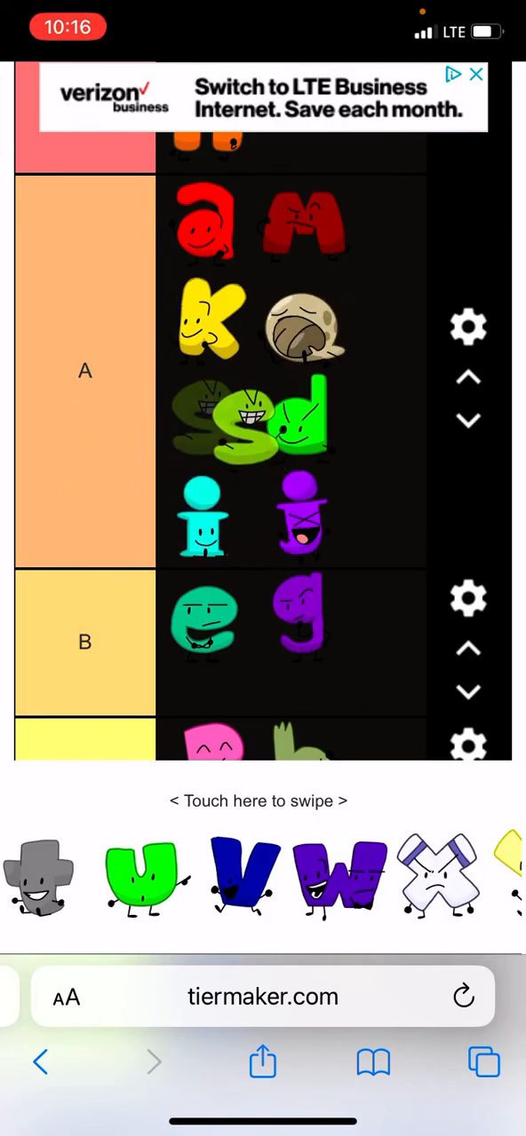
{"action": "scroll", "scroll_direction": "down", "scroll_amount": 3}
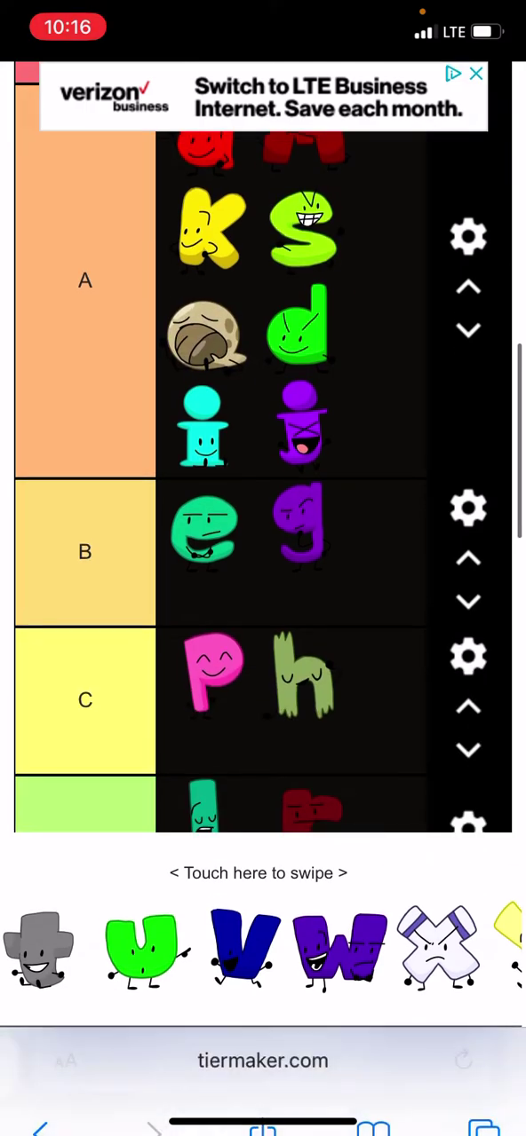
{"action": "scroll", "scroll_direction": "down", "scroll_amount": 3}
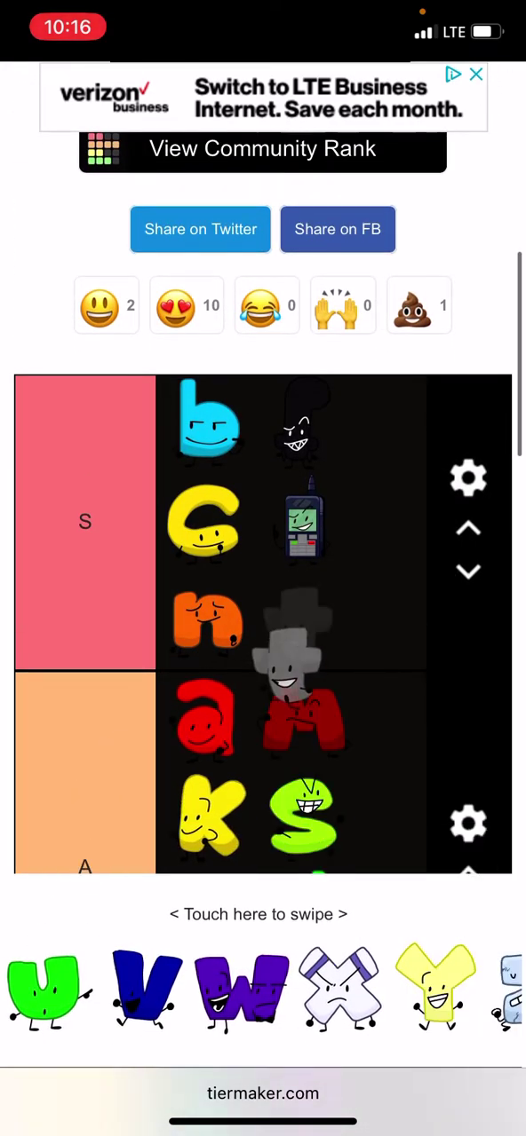
{"action": "scroll", "scroll_direction": "down", "scroll_amount": 3}
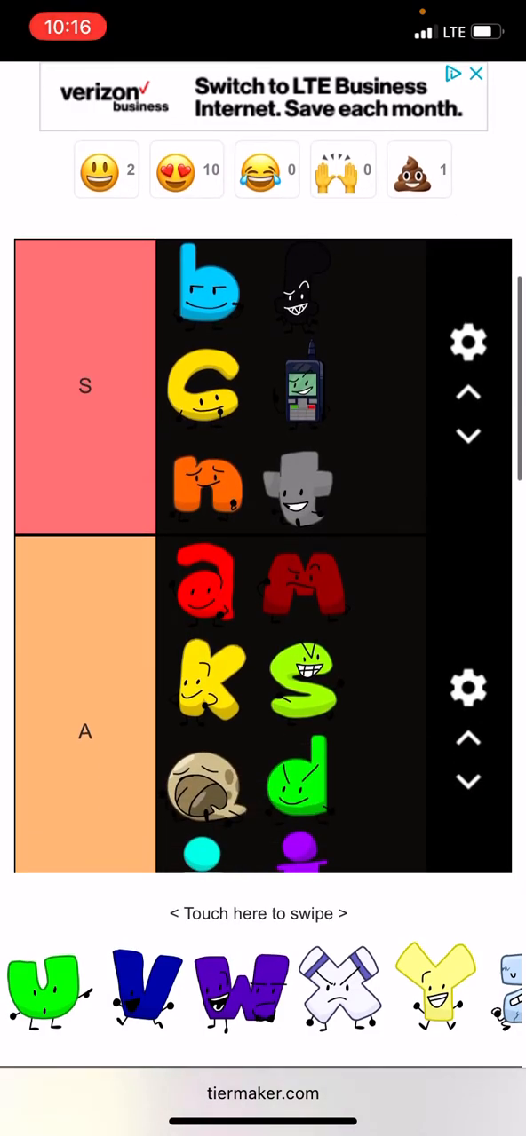
{"action": "scroll", "scroll_direction": "down", "scroll_amount": 3}
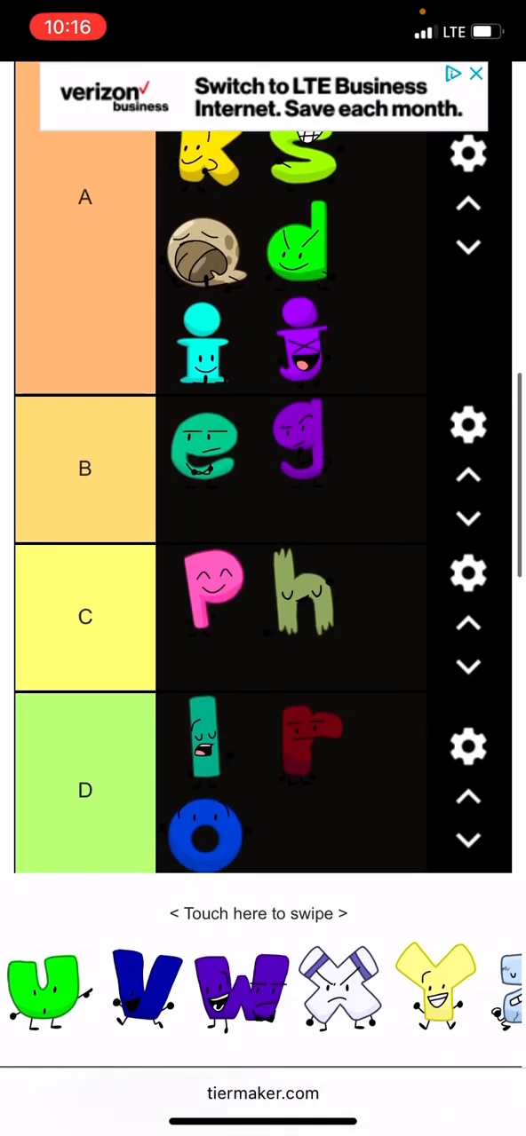
{"action": "scroll", "scroll_direction": "down", "scroll_amount": 3}
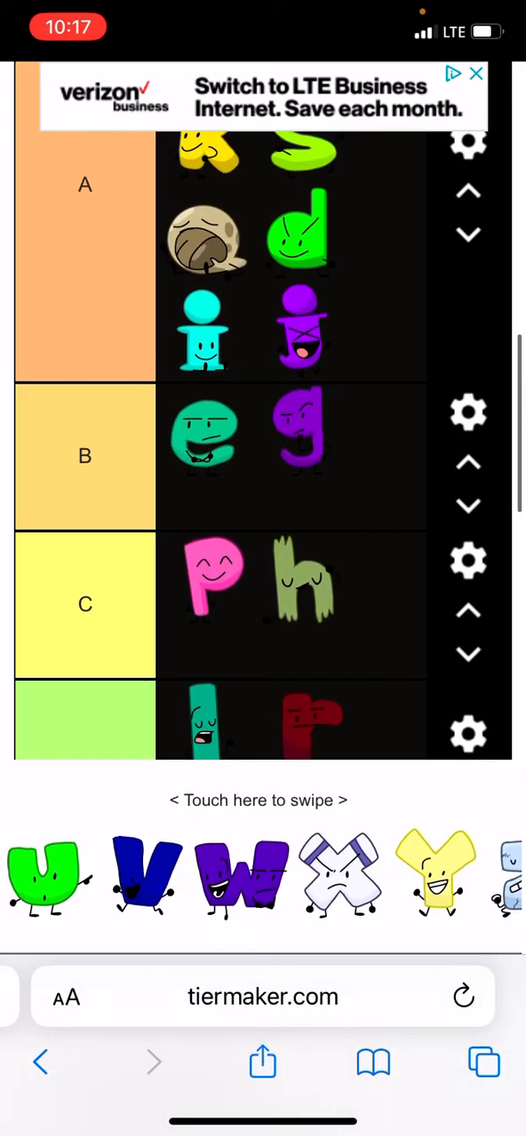
{"action": "scroll", "scroll_direction": "down", "scroll_amount": 3}
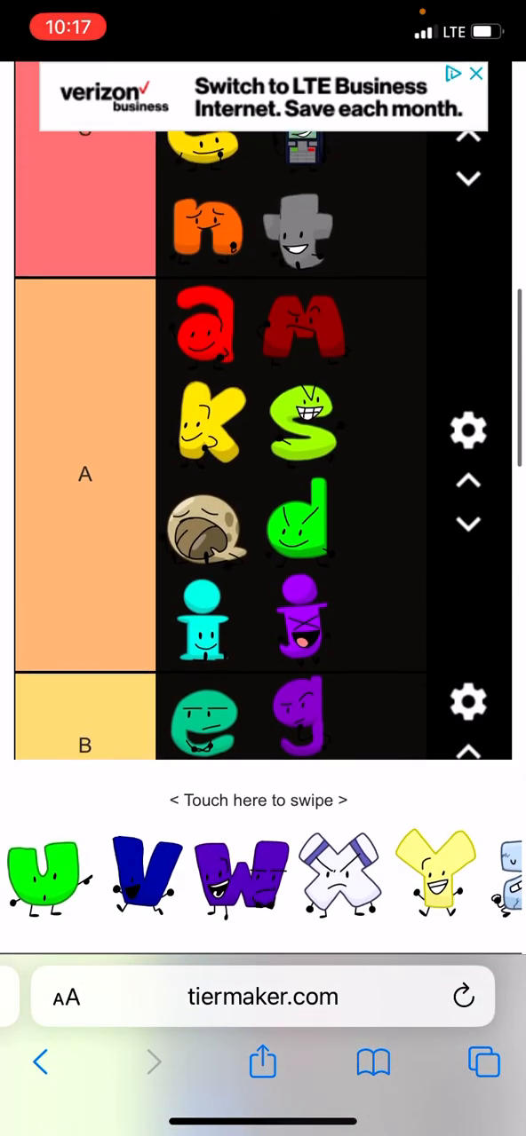
{"action": "scroll", "scroll_direction": "down", "scroll_amount": 3}
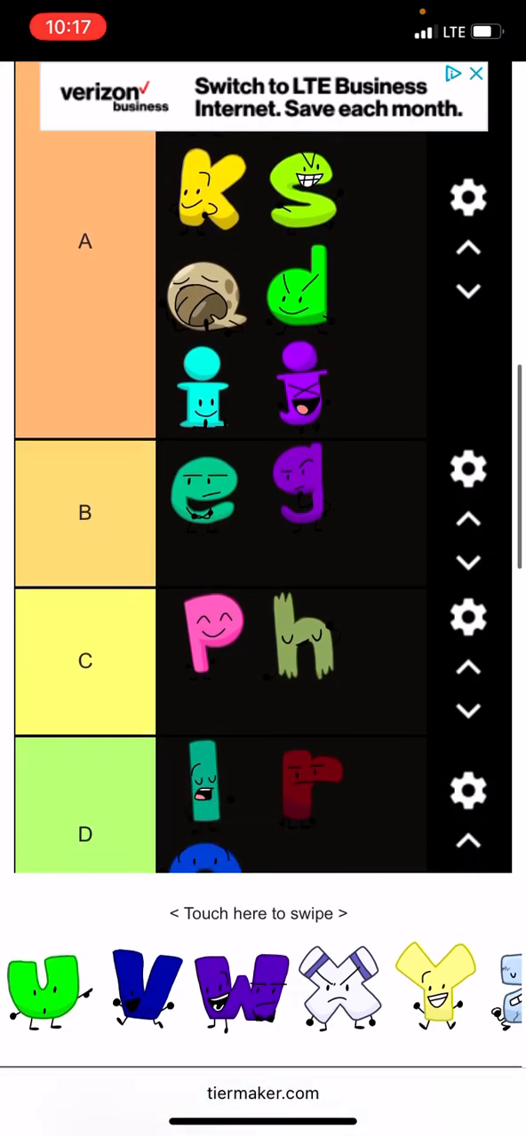
{"action": "scroll", "scroll_direction": "down", "scroll_amount": 3}
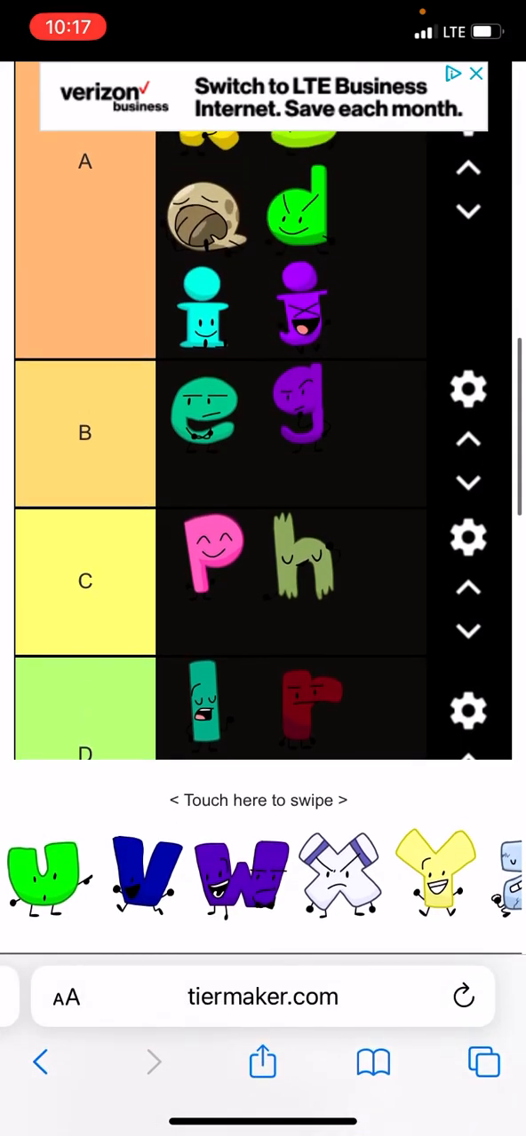
{"action": "scroll", "scroll_direction": "down", "scroll_amount": 3}
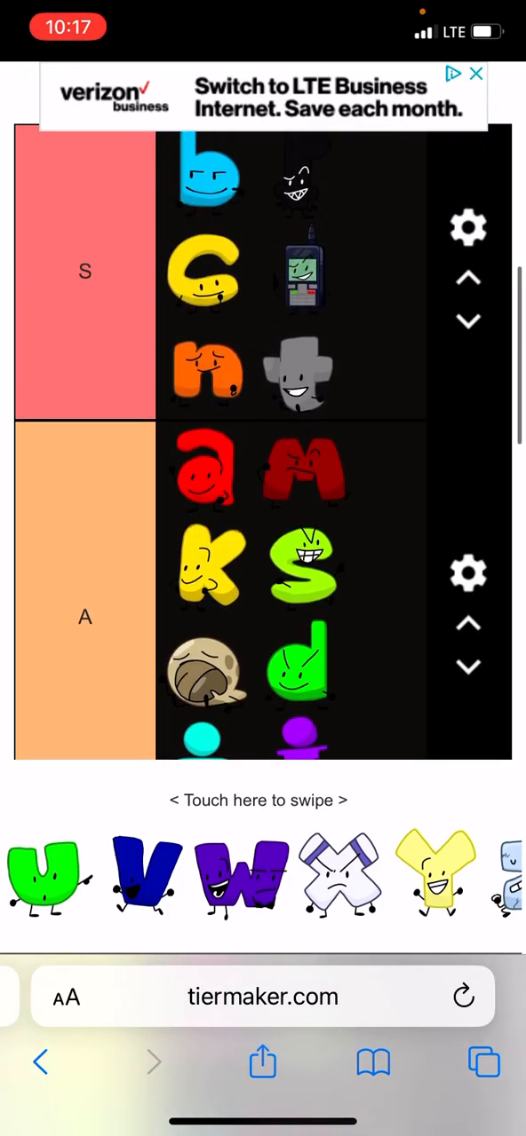
{"action": "scroll", "scroll_direction": "down", "scroll_amount": 3}
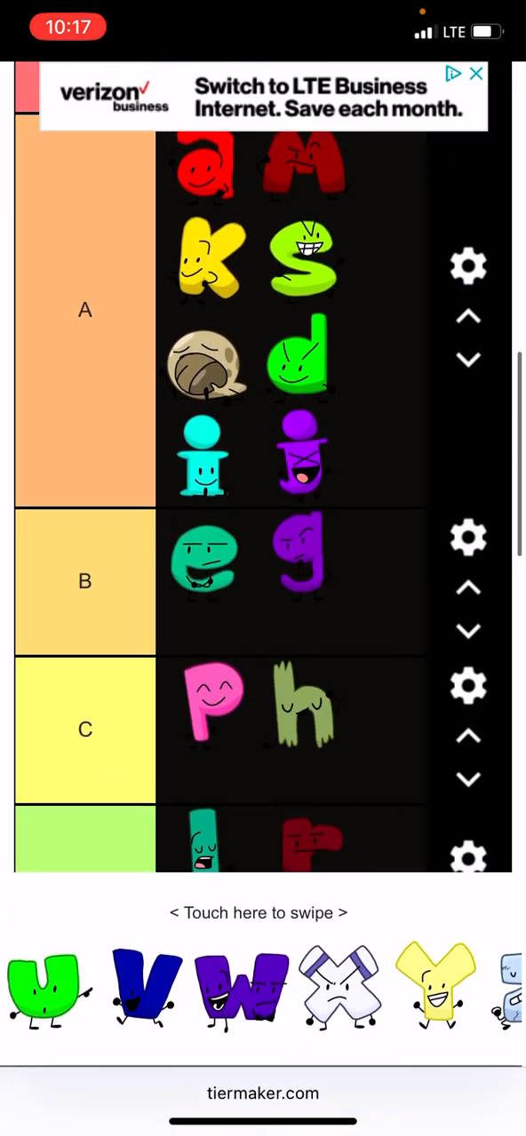
{"action": "scroll", "scroll_direction": "down", "scroll_amount": 3}
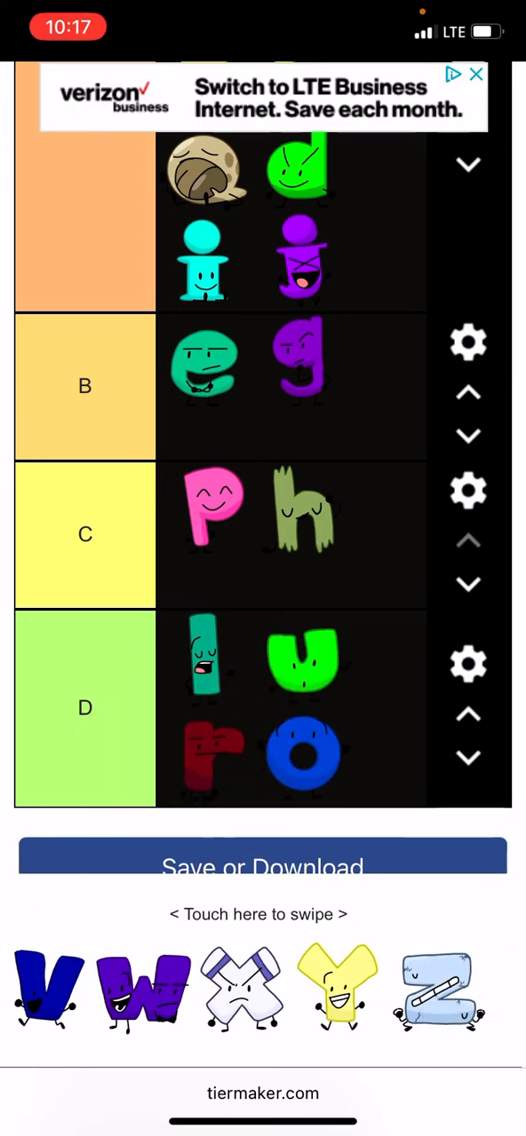
- Put u, v and w into the D tier
{"action": "scroll", "scroll_direction": "down", "scroll_amount": 3}
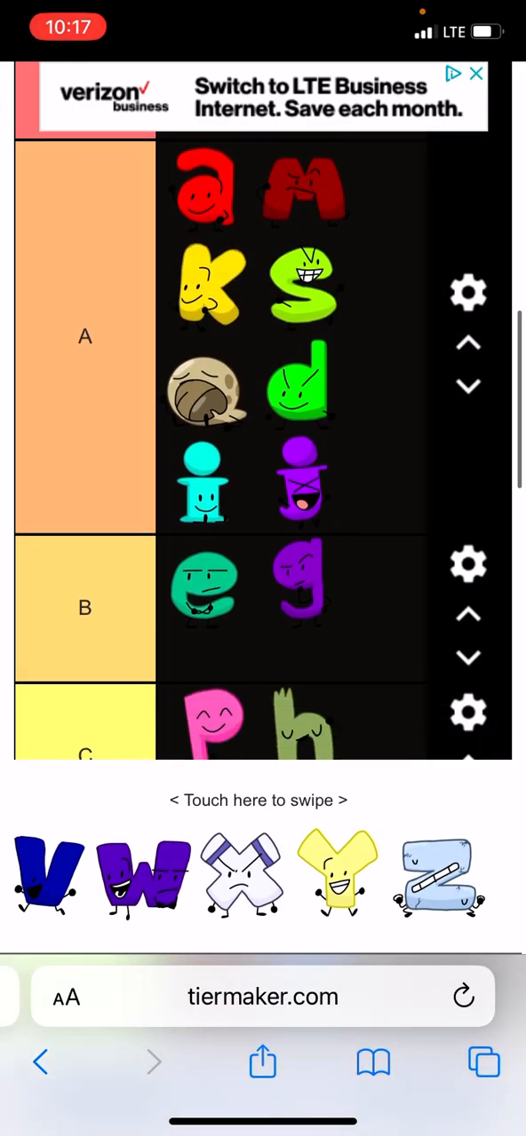
{"action": "scroll", "scroll_direction": "down", "scroll_amount": 3}
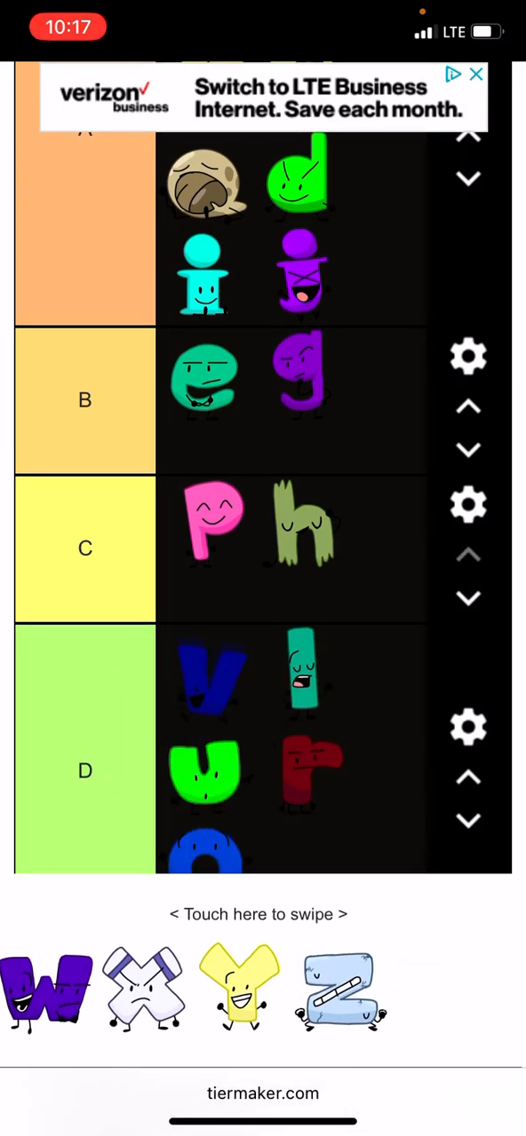
{"action": "scroll", "scroll_direction": "down", "scroll_amount": 3}
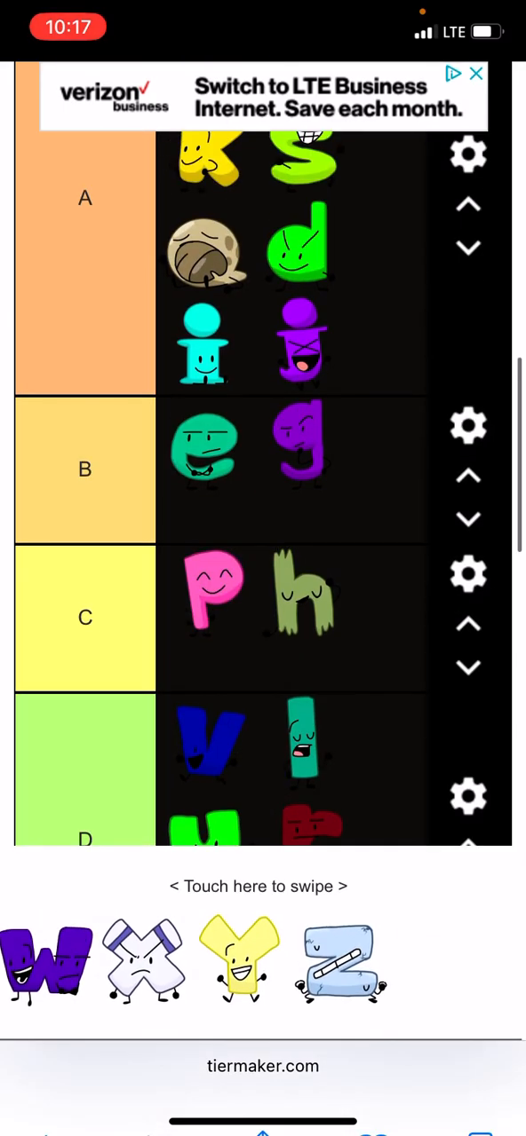
{"action": "scroll", "scroll_direction": "down", "scroll_amount": 3}
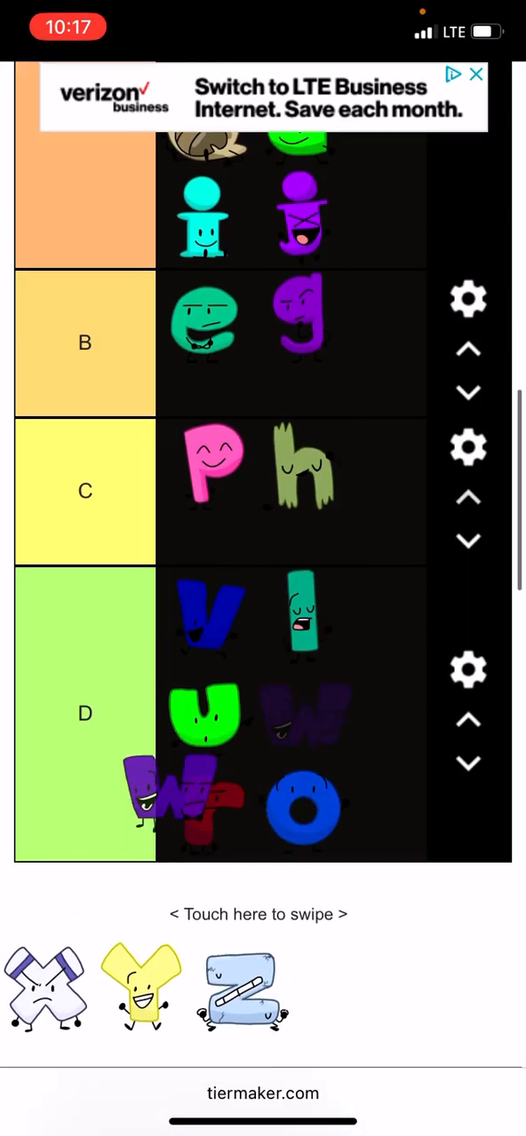
{"action": "scroll", "scroll_direction": "down", "scroll_amount": 3}
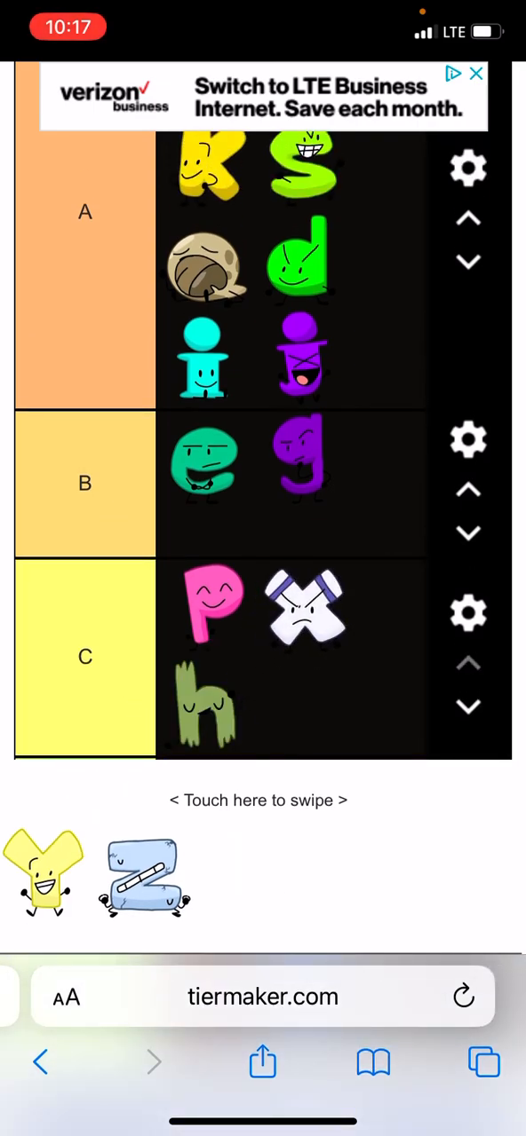
- Finish the list with x and z in C and y in B, emptying the tray
{"action": "scroll", "scroll_direction": "down", "scroll_amount": 3}
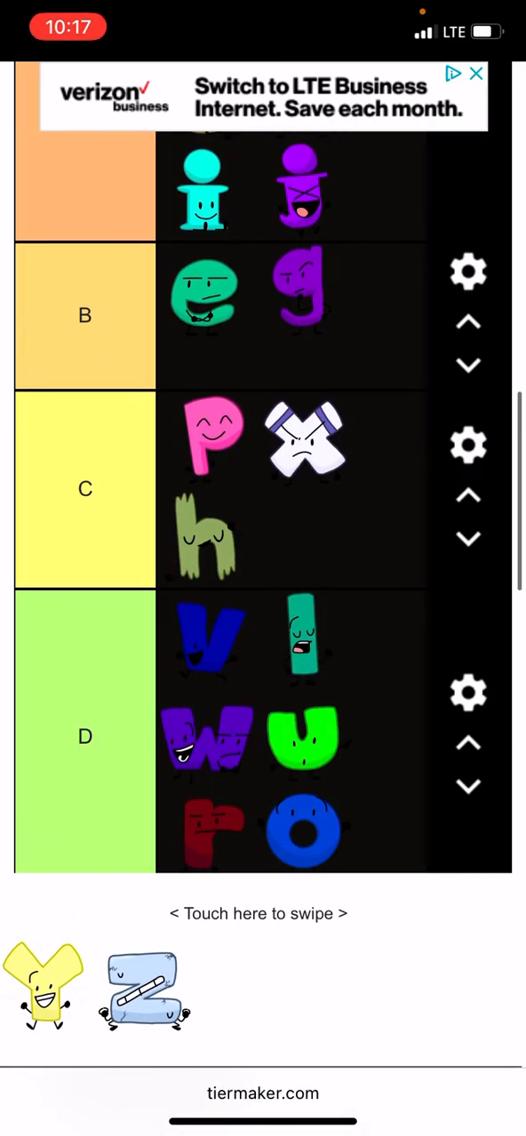
{"action": "left_click_drag", "start_coordinate": [42, 991], "coordinate": [85, 702]}
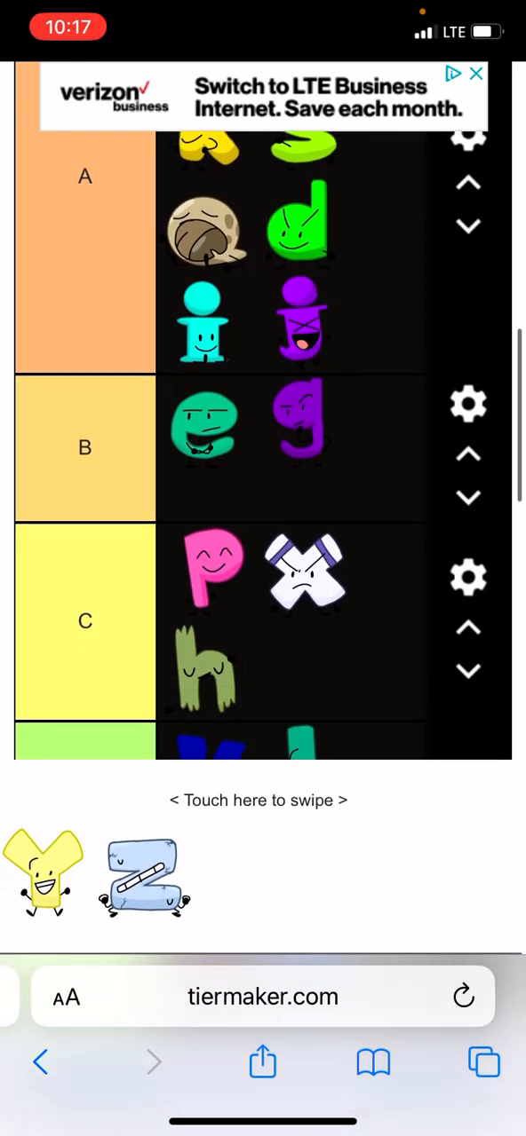
{"action": "scroll", "scroll_direction": "down", "scroll_amount": 3}
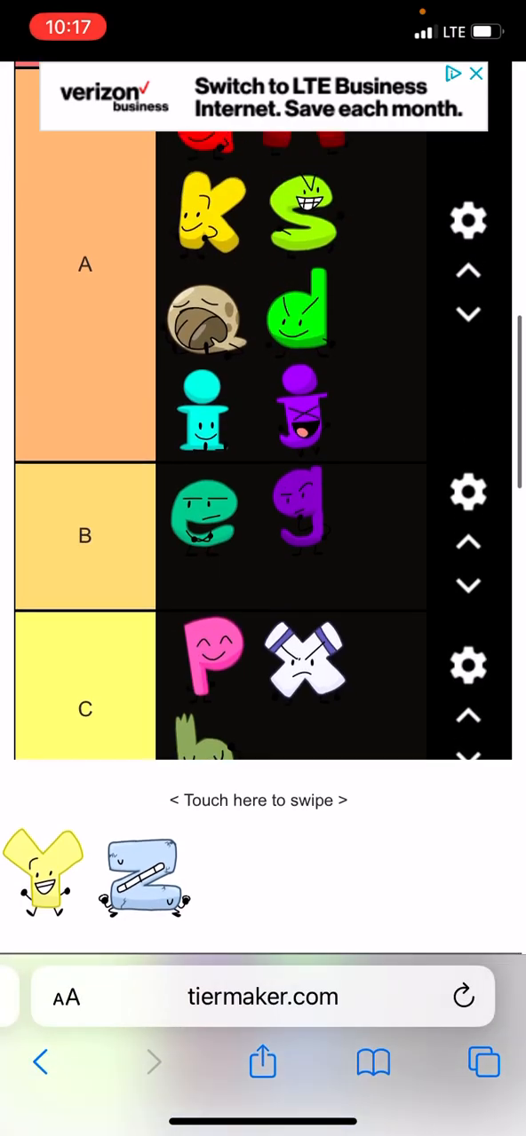
{"action": "left_click_drag", "start_coordinate": [44, 874], "coordinate": [302, 559]}
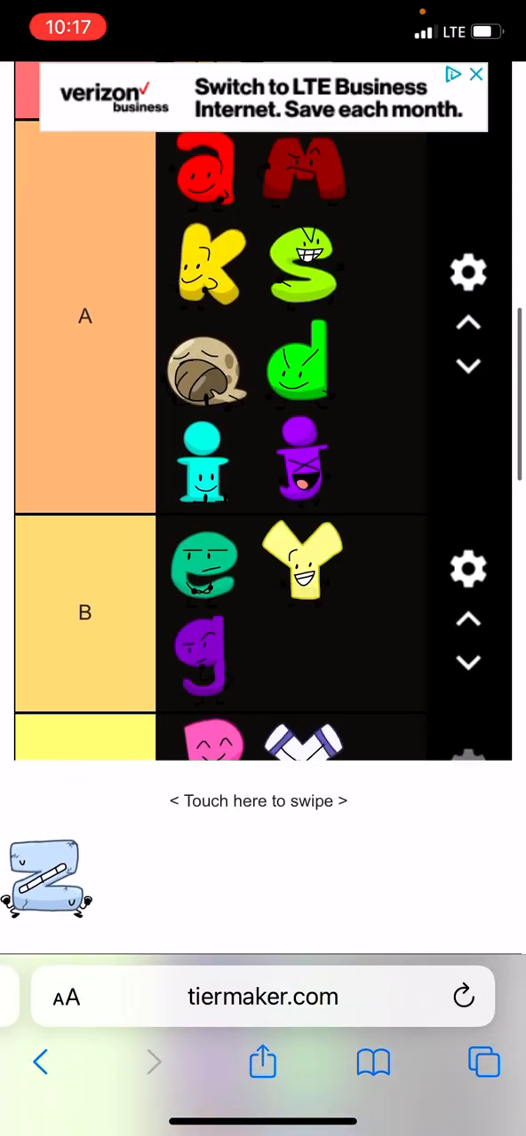
{"action": "scroll", "scroll_direction": "down", "scroll_amount": 3}
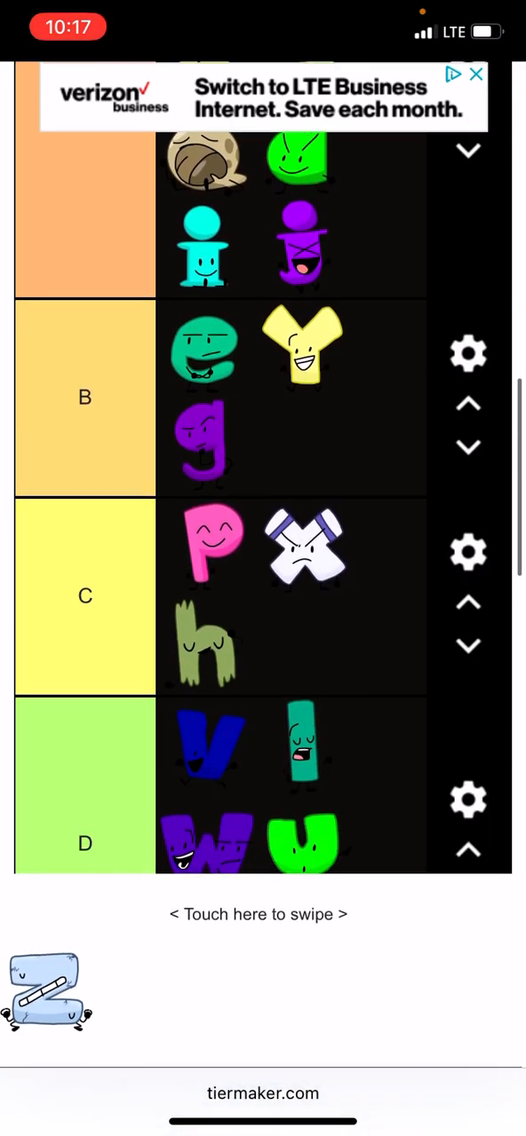
{"action": "scroll", "scroll_direction": "down", "scroll_amount": 3}
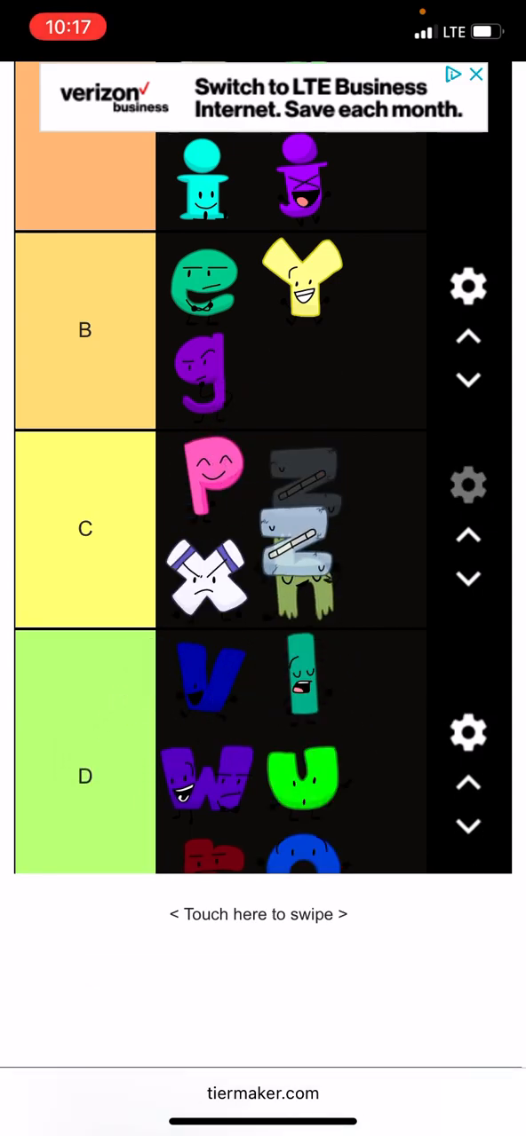
{"action": "scroll", "scroll_direction": "up", "scroll_amount": 3}
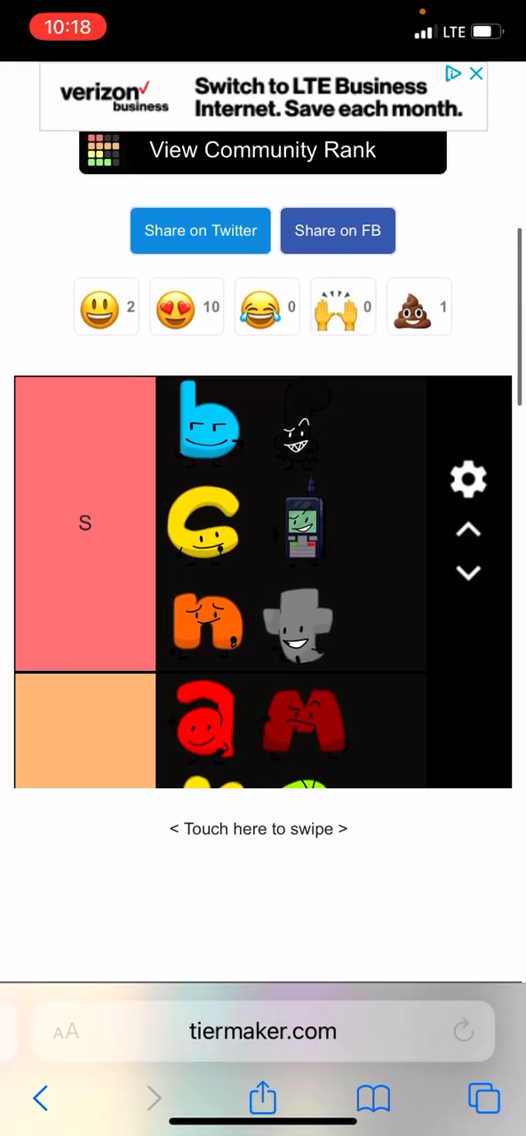
{"action": "scroll", "scroll_direction": "down", "scroll_amount": 3}
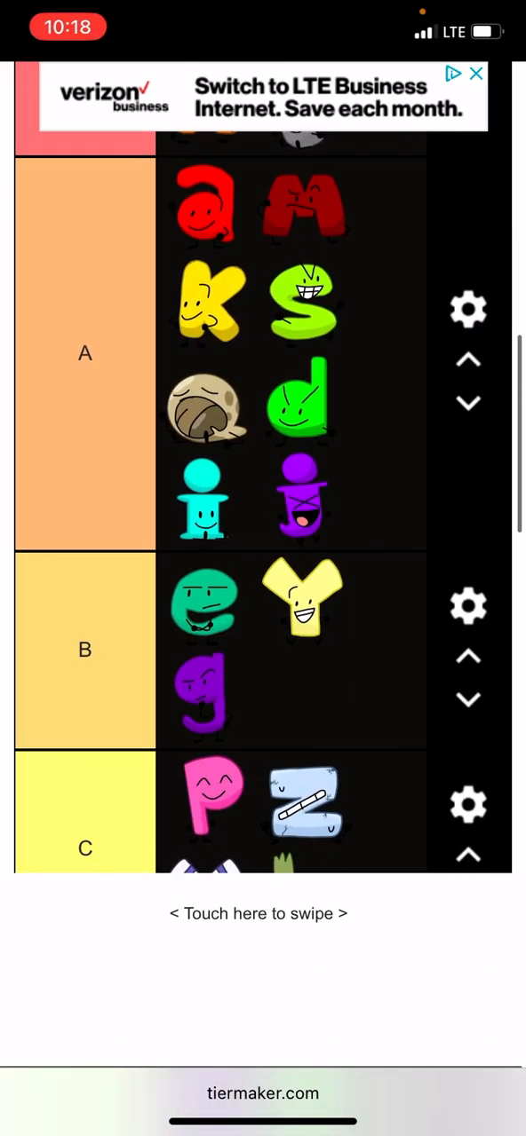
{"action": "scroll", "scroll_direction": "down", "scroll_amount": 3}
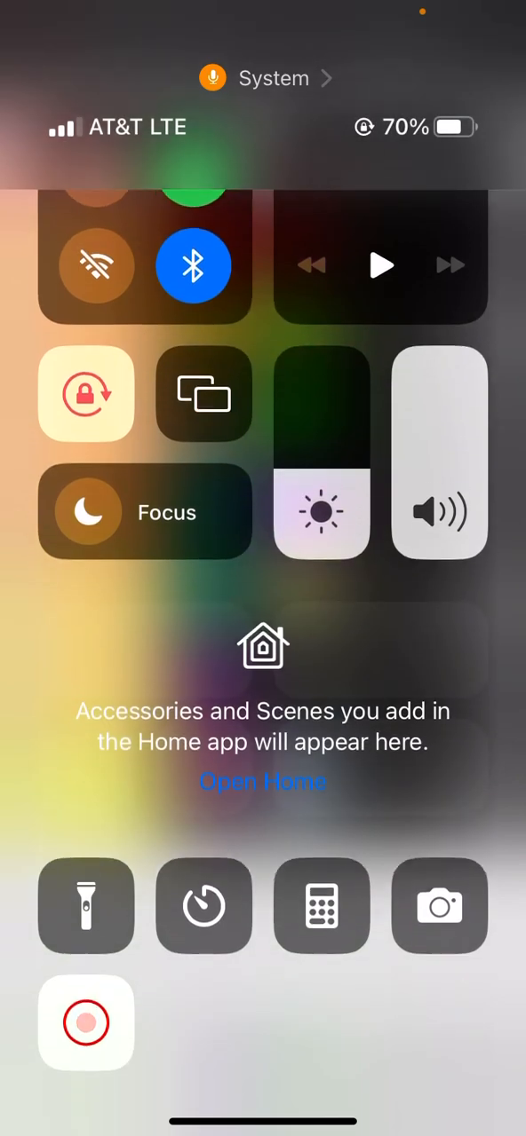